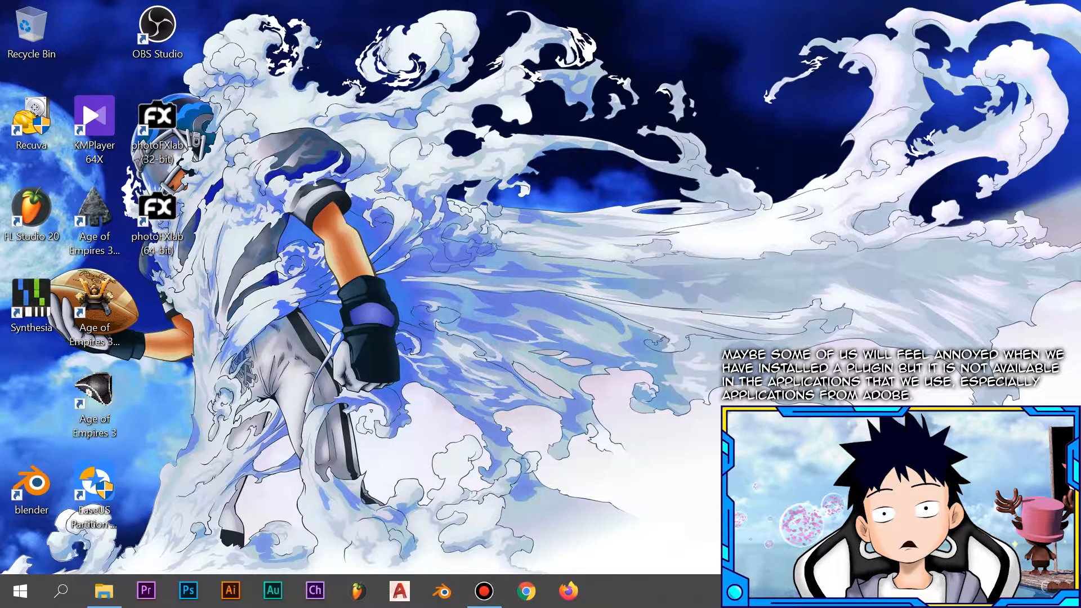
Step: Bring Photoshop to the front from the taskbar to inspect its current plug-ins
left_click(188, 590)
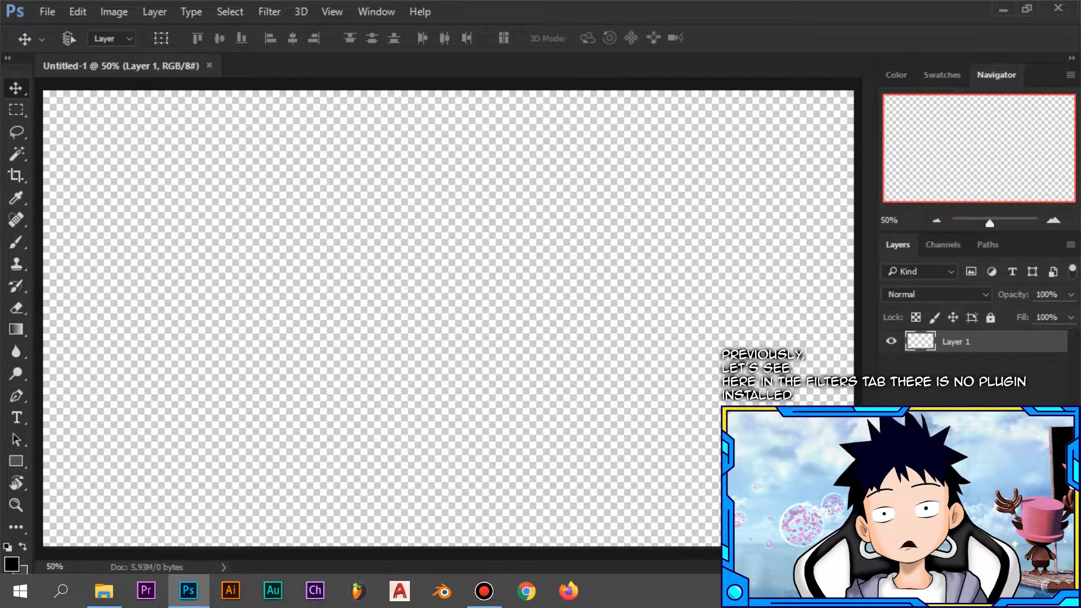
Step: Show the Filter menu to verify no Topaz entry exists among the built-in filters
left_click(269, 11)
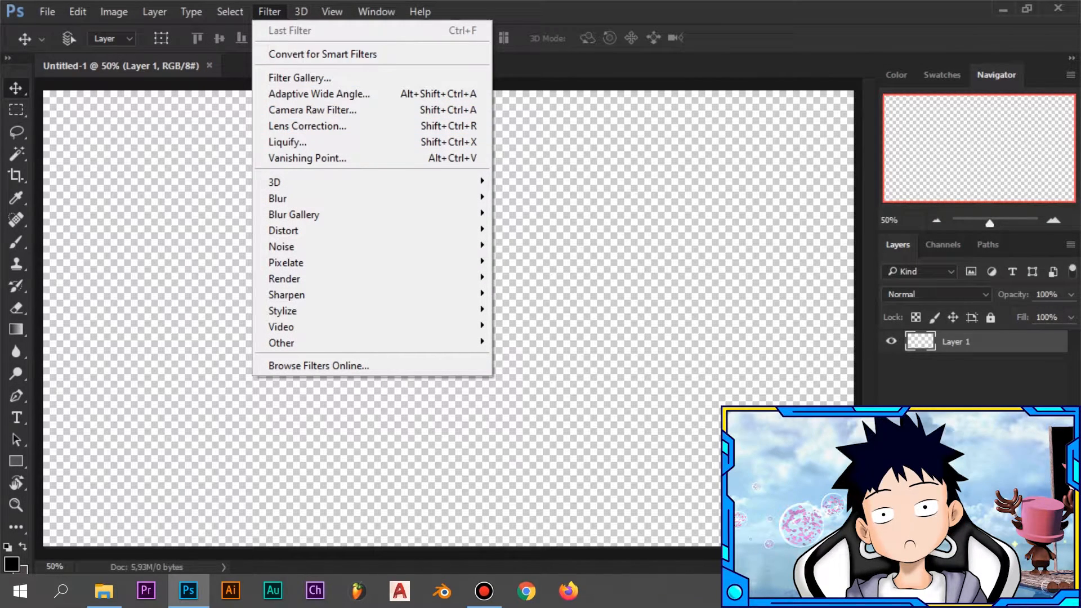
mouse_move(274, 182)
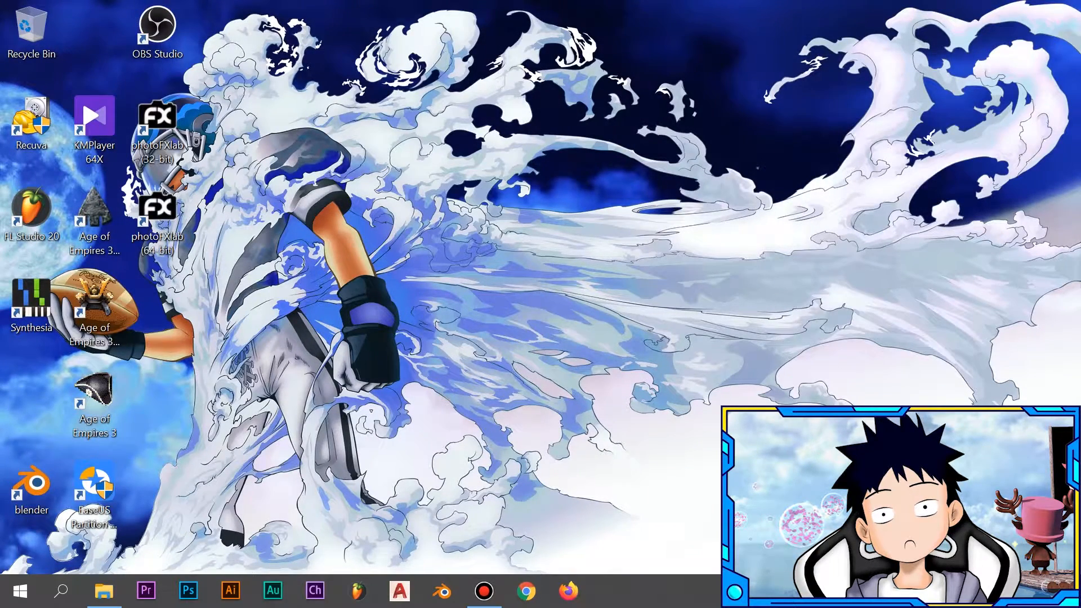
Step: Launch Setup.Topaz from the AllPlugTopazBundle folder so the InstallAware welcome wizard appears
left_click(103, 590)
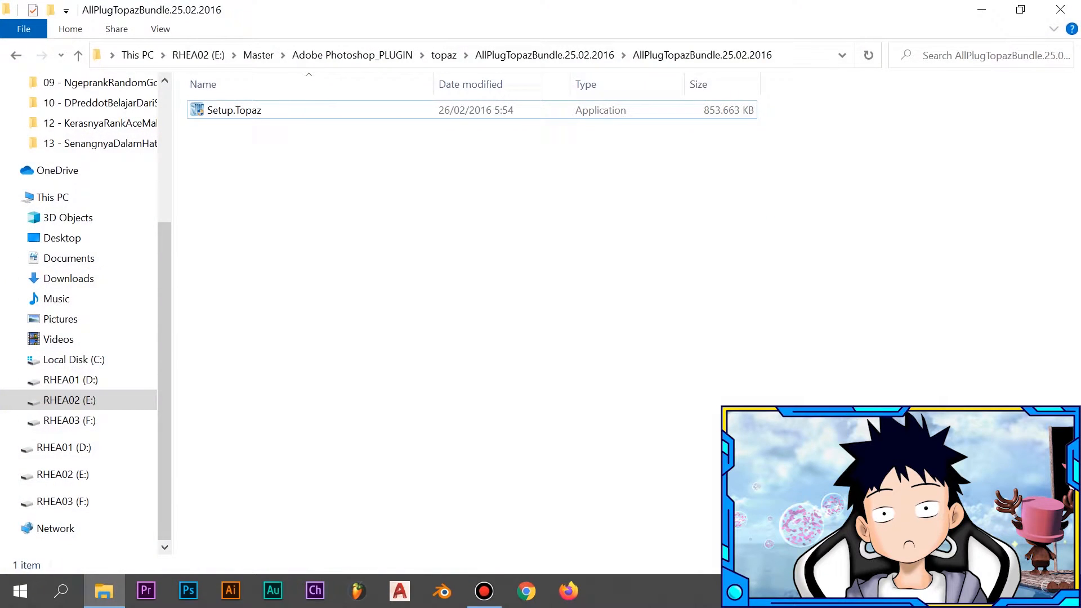
right_click(232, 111)
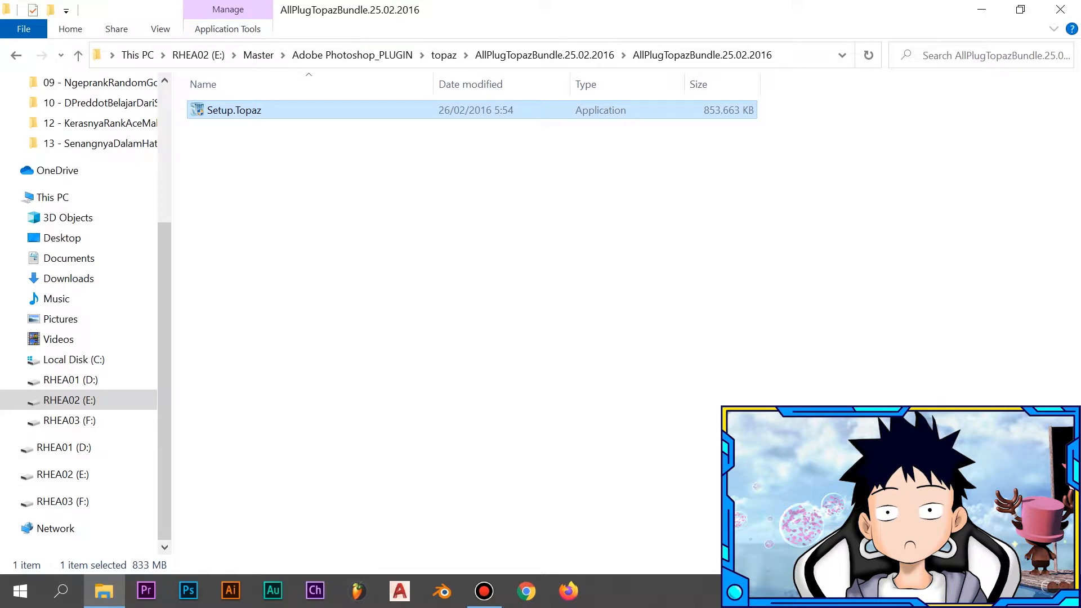
double_click(232, 110)
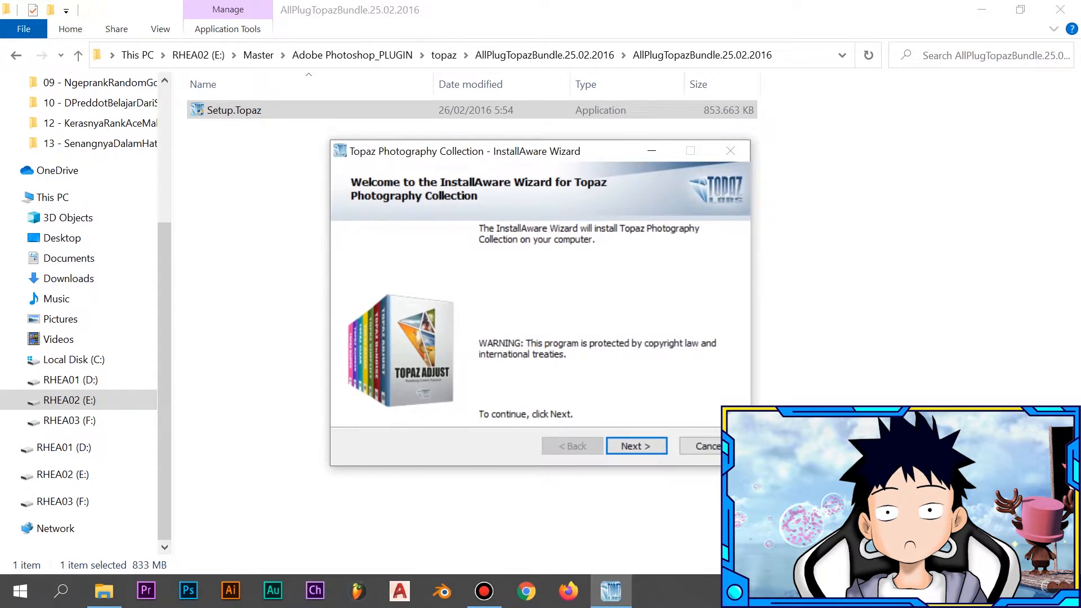
Step: Accept the license agreement and proceed with the Complete setup type to the destination step
left_click(637, 446)
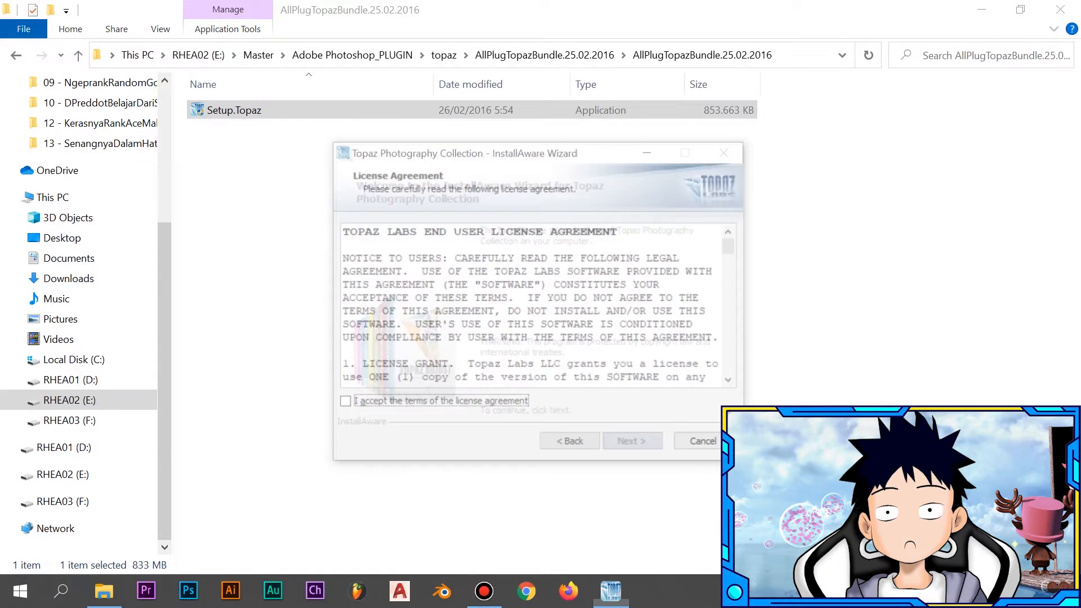
left_click(345, 401)
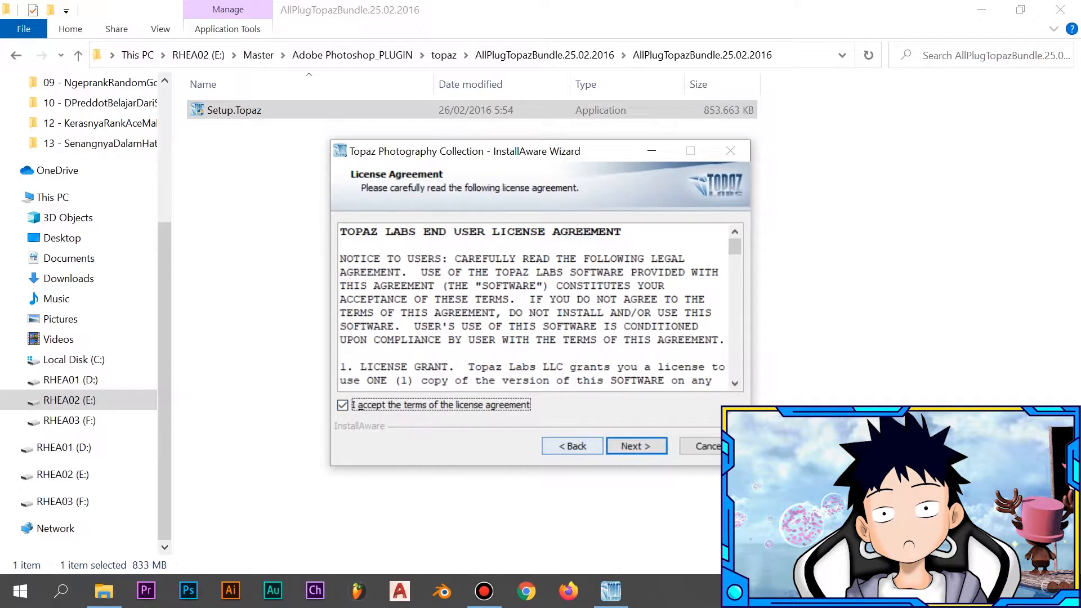
left_click(636, 446)
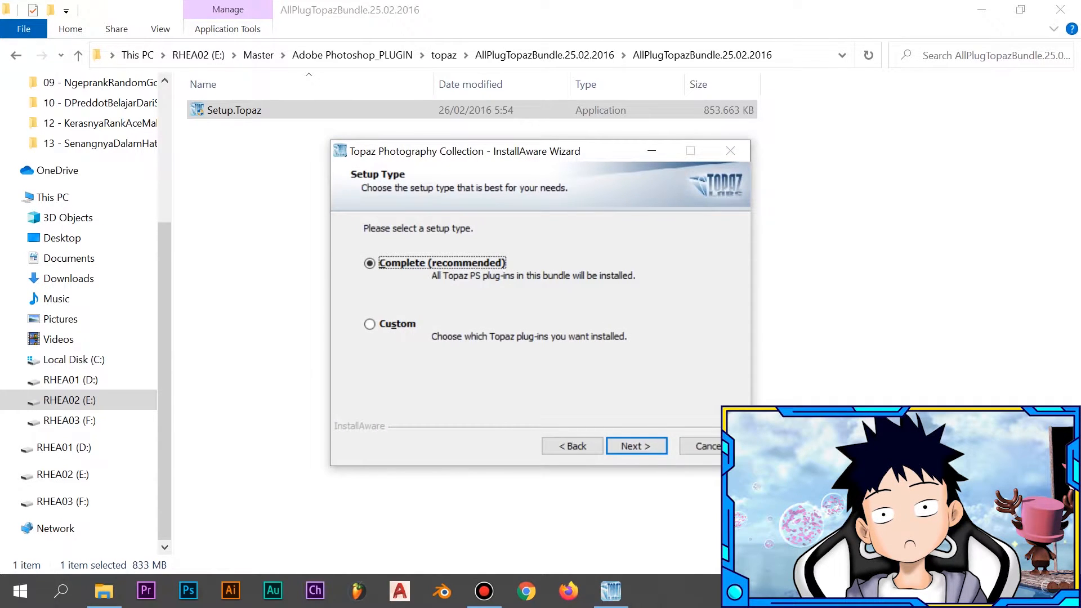
left_click(636, 446)
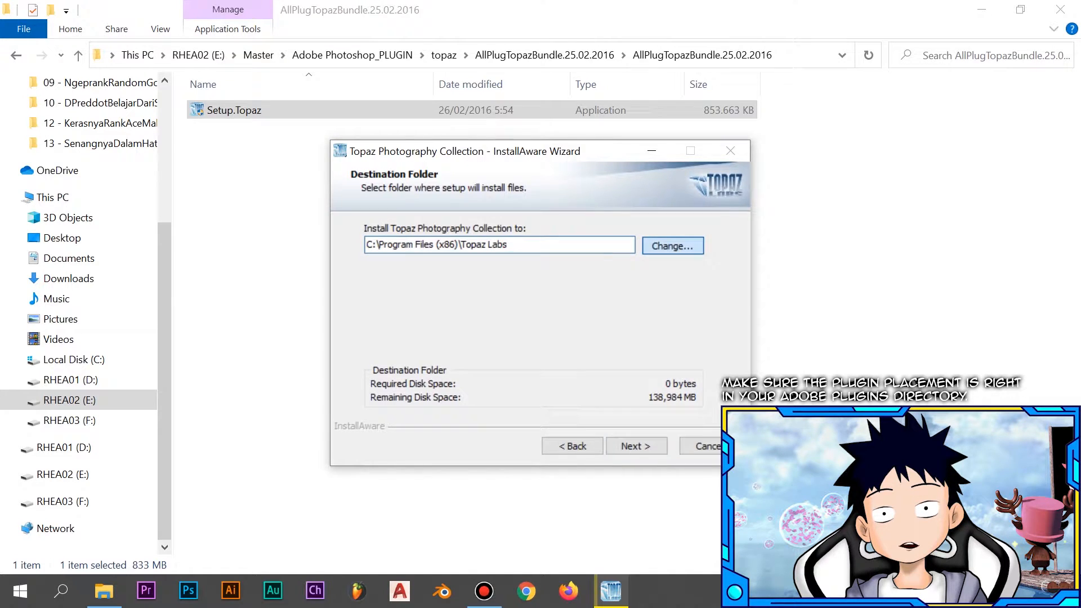
Step: Browse to C:\Program Files\Adobe\Adobe Photoshop CC 2015.5\Plug-ins and confirm it as the install folder
left_click(672, 245)
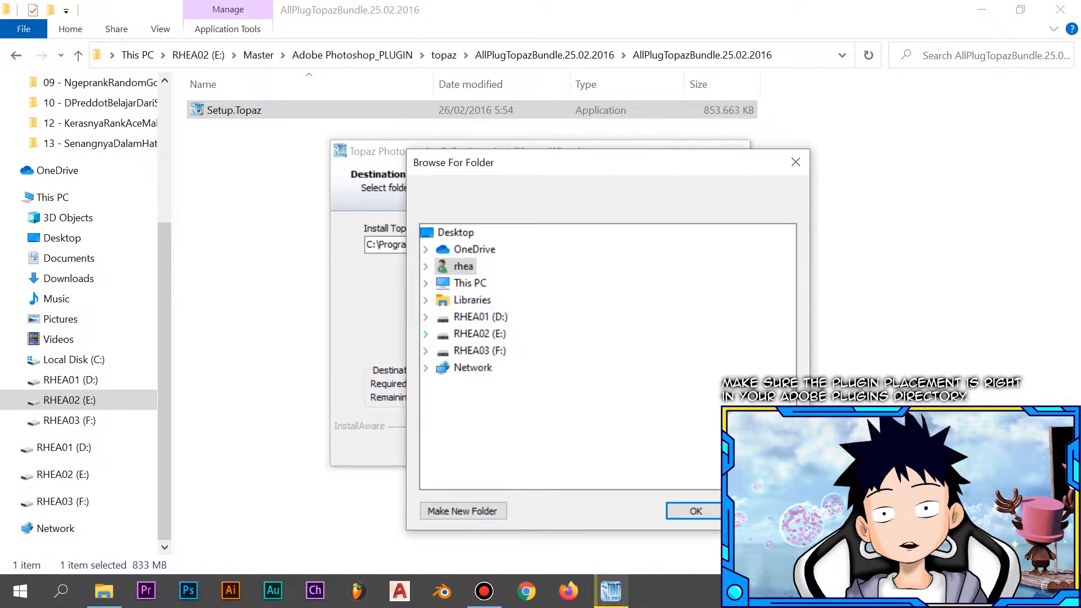
left_click(426, 317)
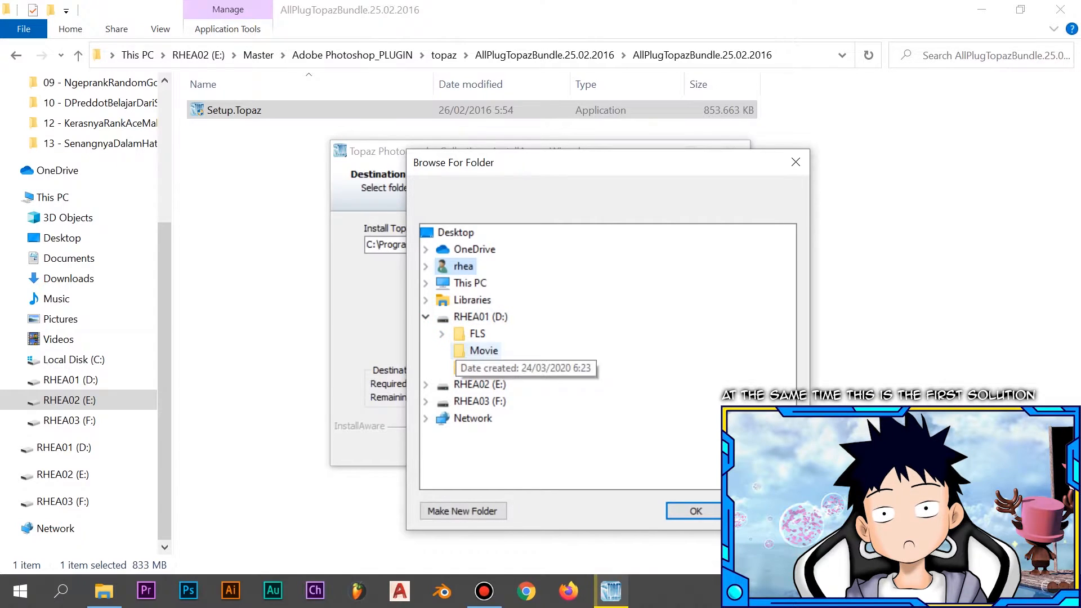
left_click(425, 317)
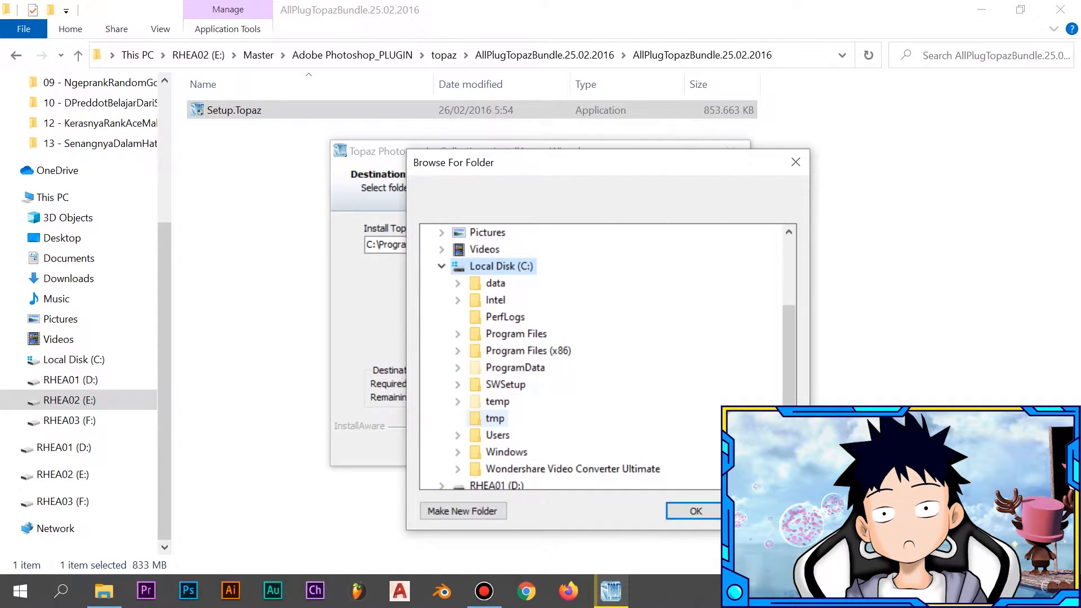
left_click(458, 351)
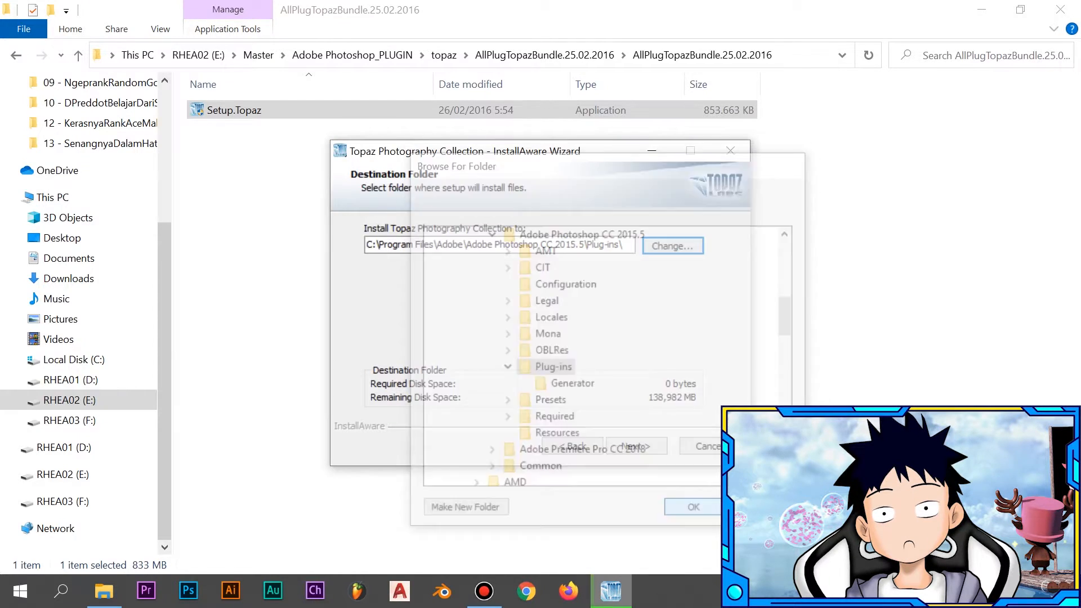
left_click(694, 506)
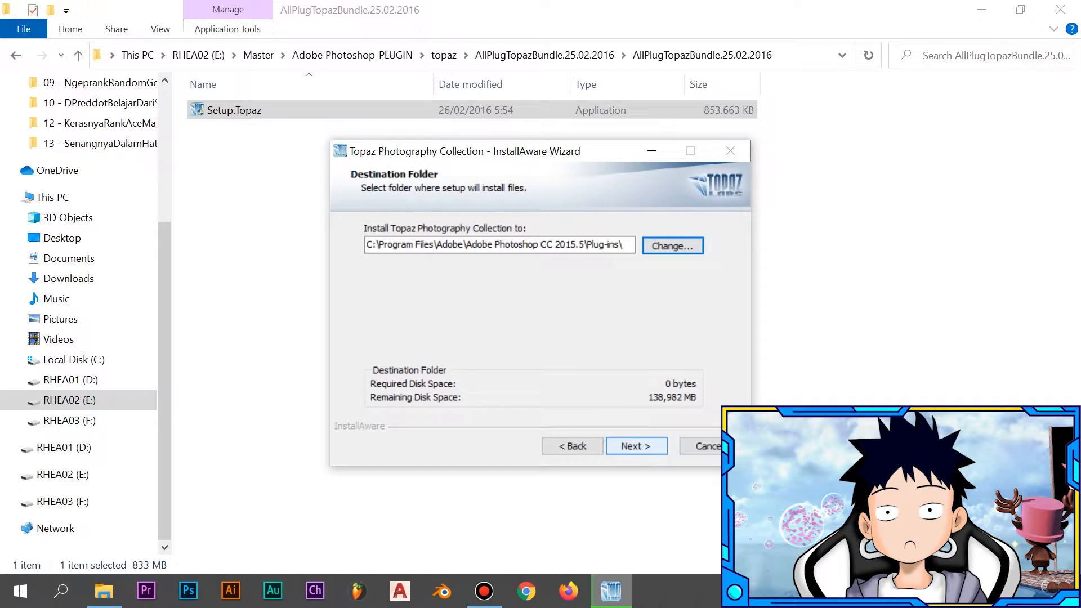
Step: Run the installation into the Plug-ins folder and finish the wizard
left_click(636, 446)
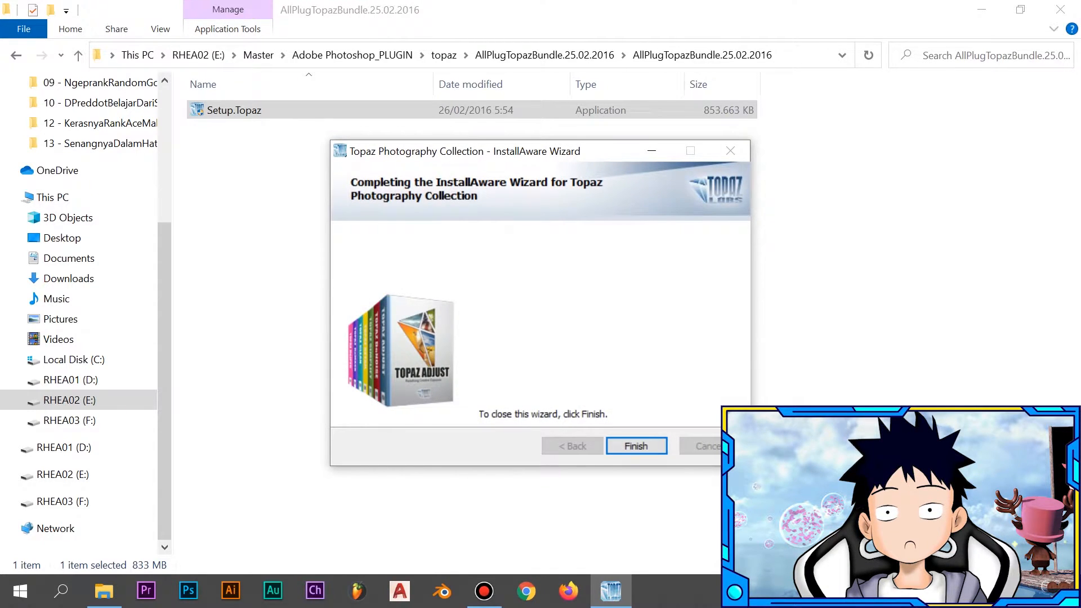
left_click(636, 446)
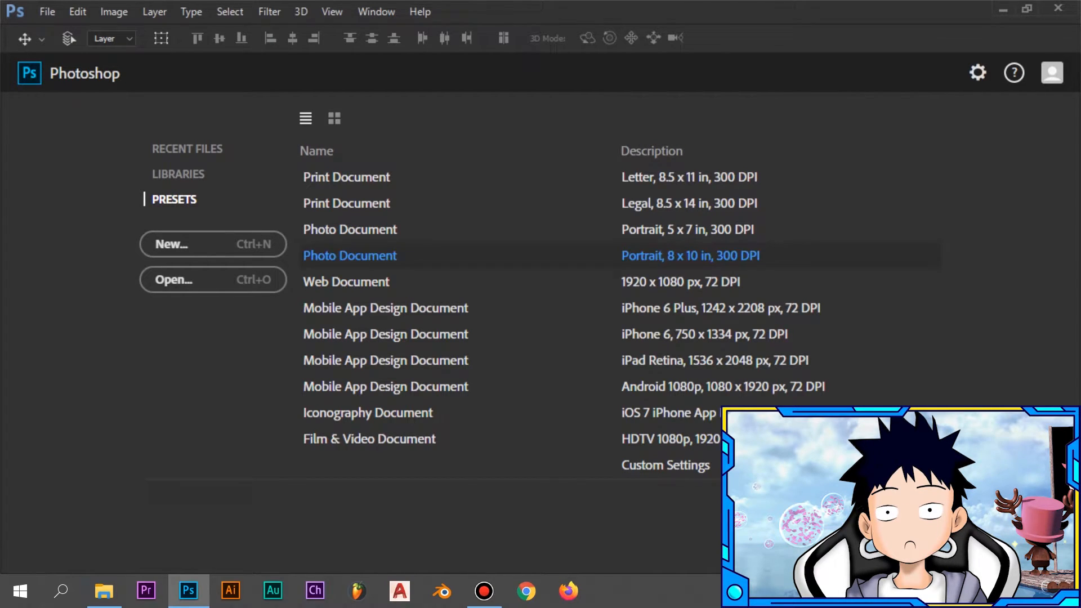
Step: Create a transparent 1920×1080 document and check the Filter menu for a Topaz Labs entry
left_click(171, 245)
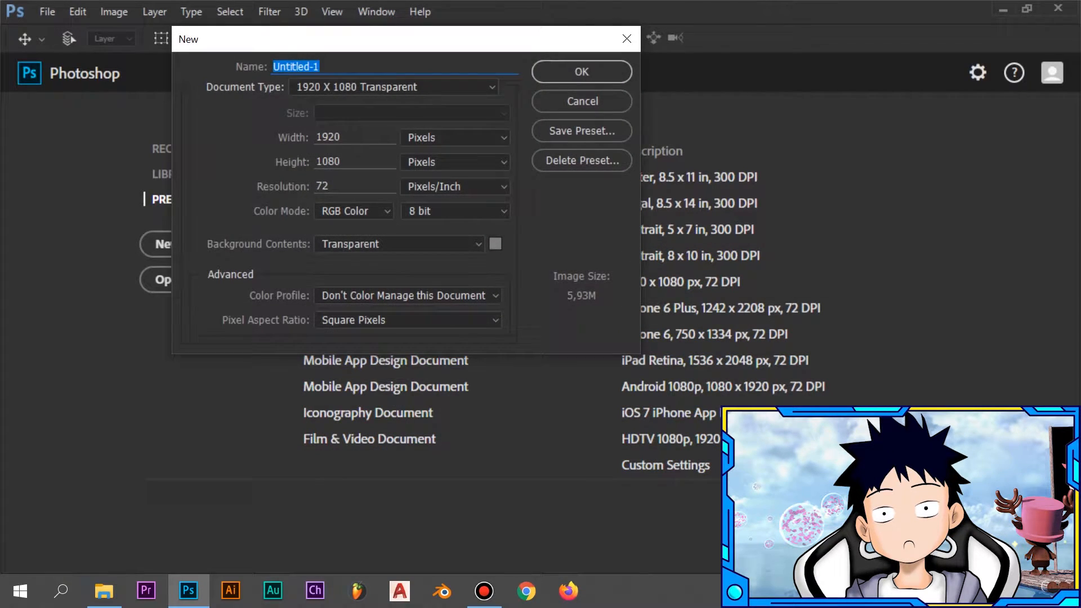
left_click(581, 72)
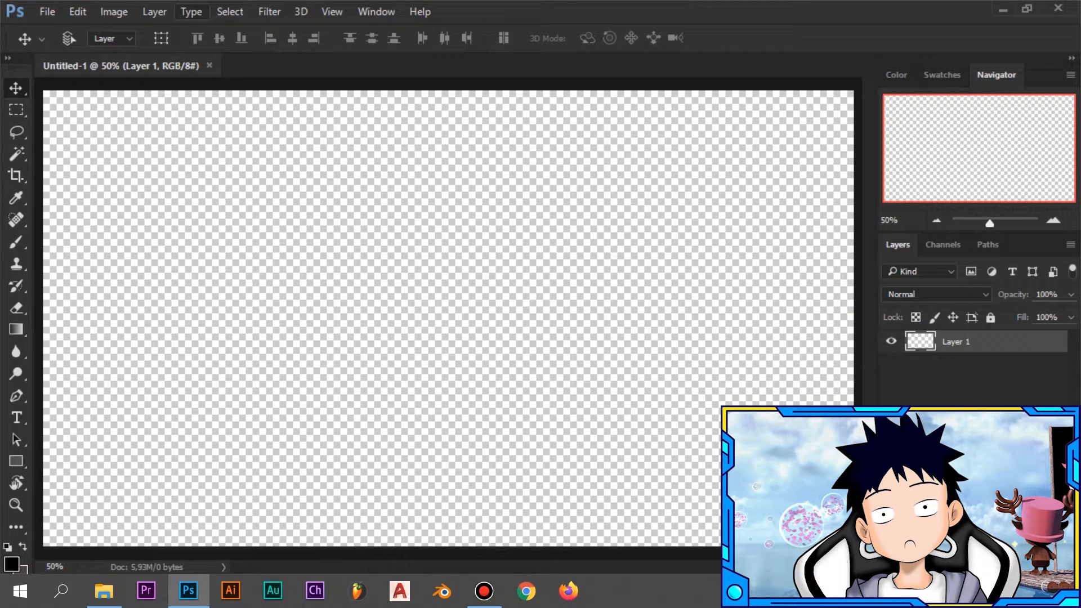
left_click(268, 11)
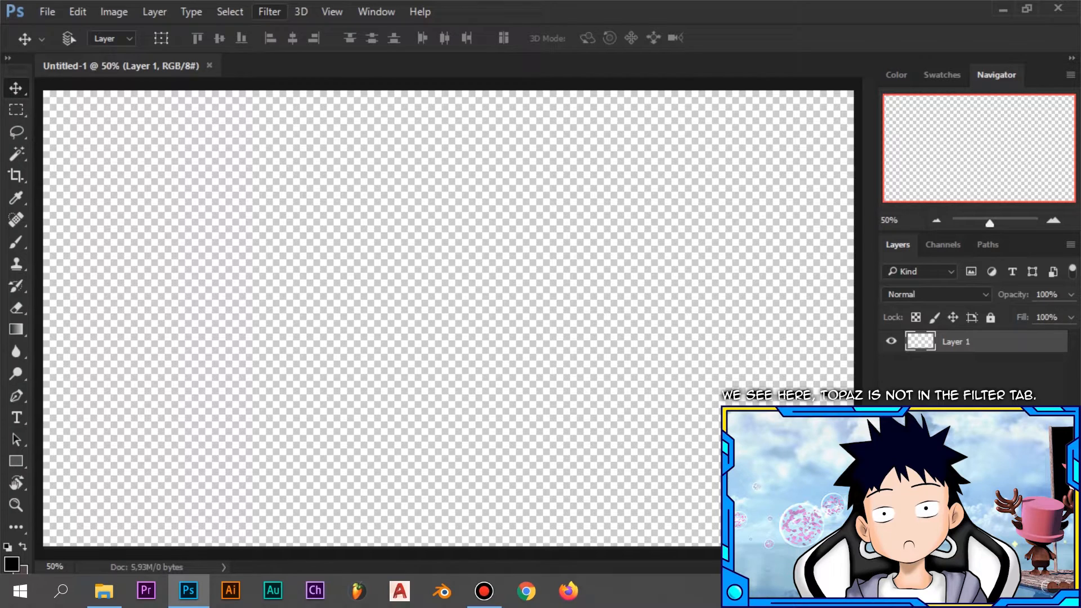
left_click(268, 12)
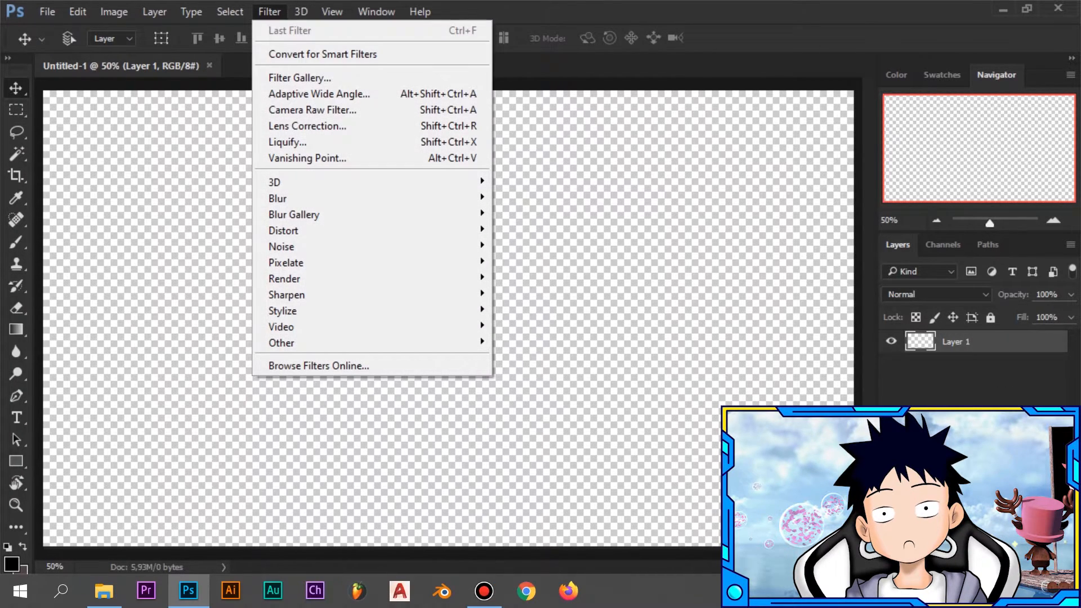
mouse_move(292, 214)
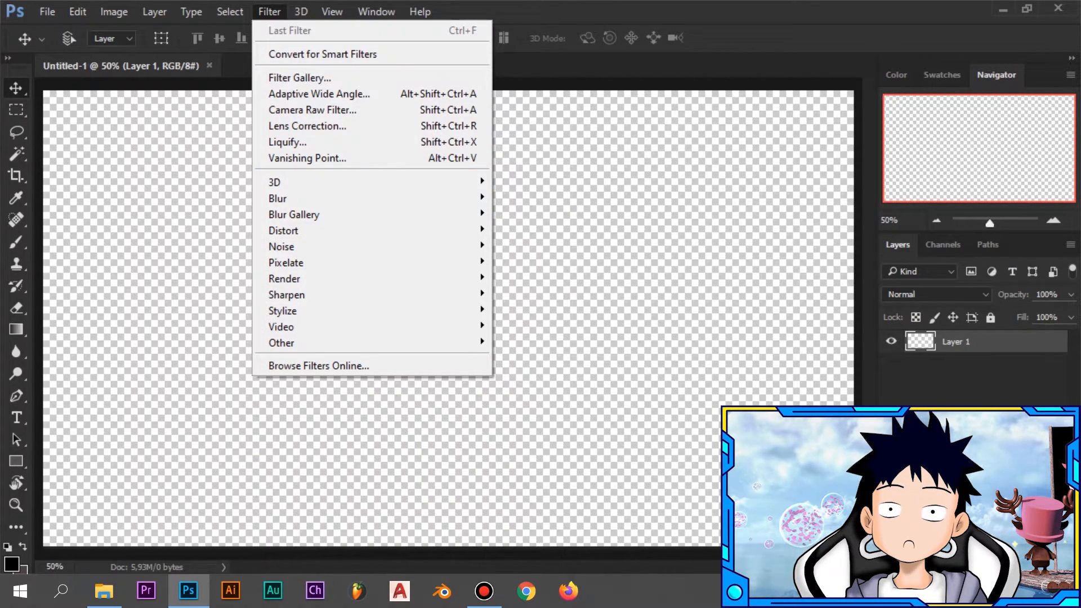
mouse_move(282, 342)
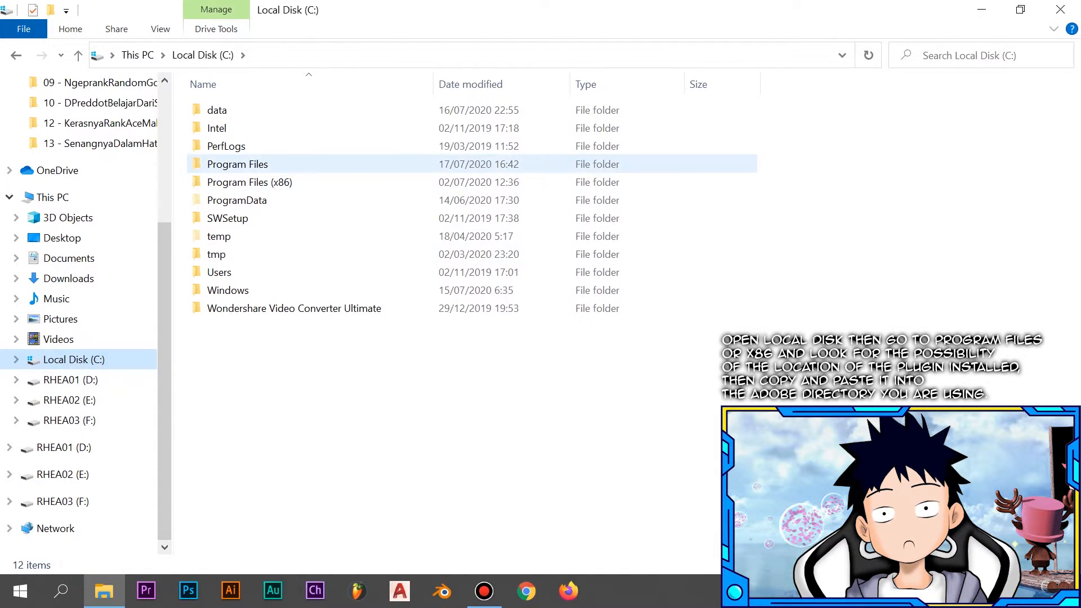
Step: Copy the Topaz Labs folder from Program Files
double_click(237, 165)
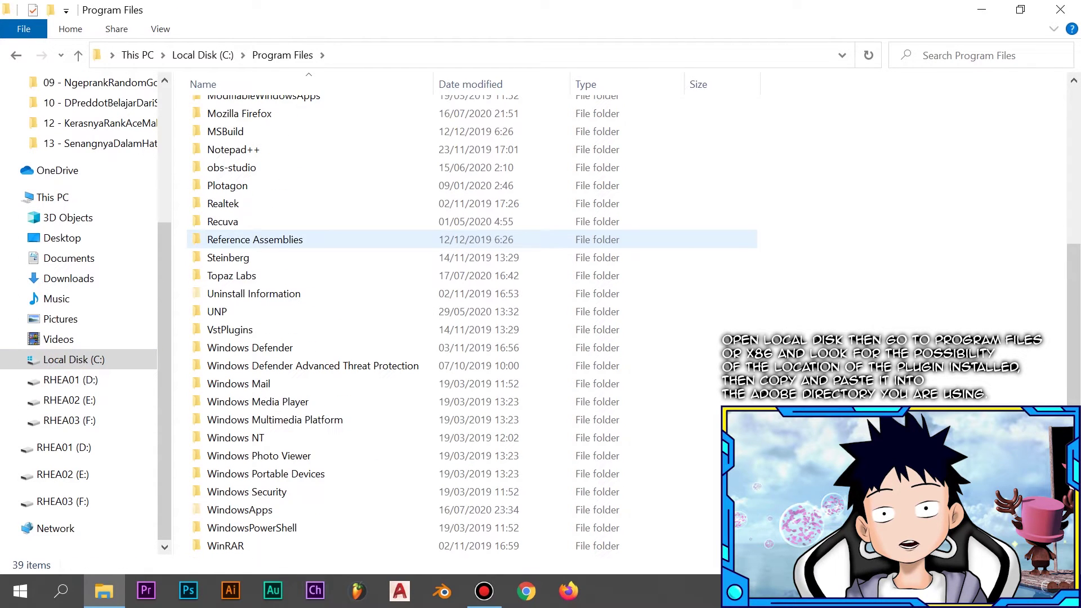
left_click(231, 275)
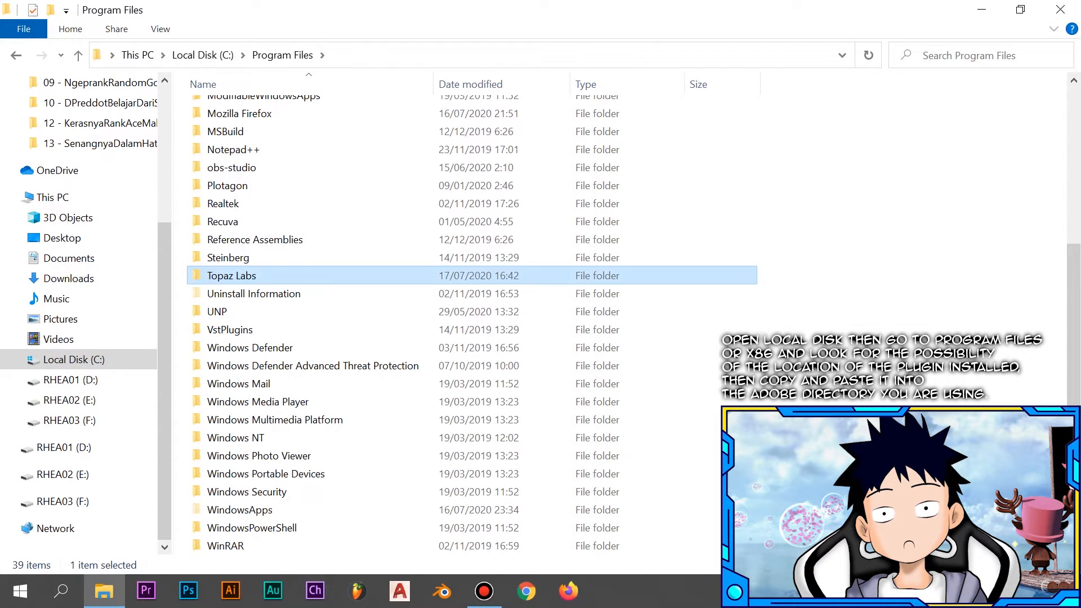
mouse_move(265, 473)
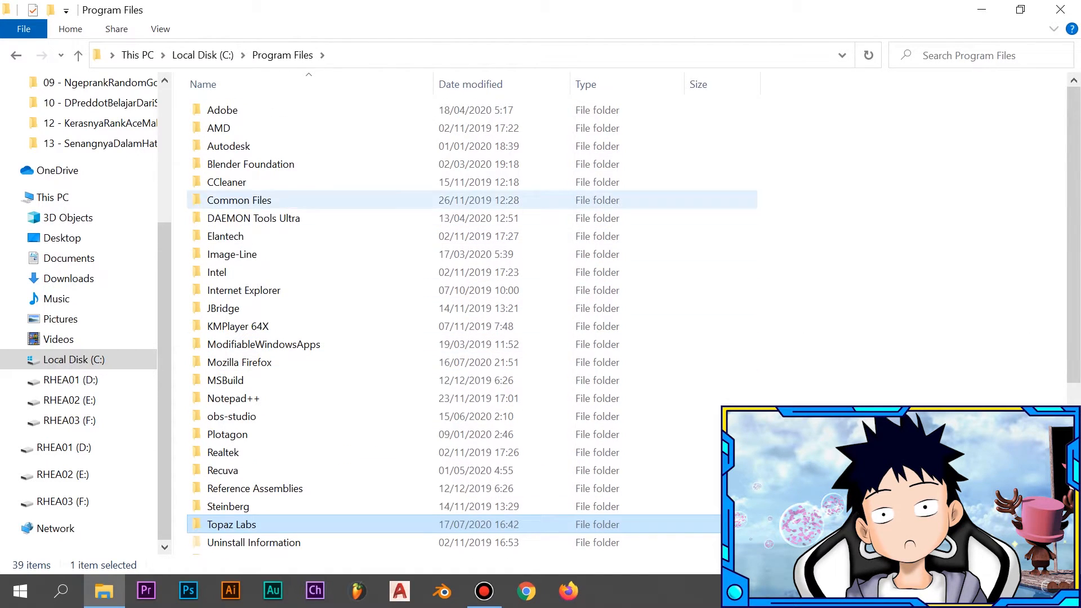
Step: Navigate into Adobe > Adobe Photoshop CC 2015.5 > Plug-ins as the paste target
double_click(223, 111)
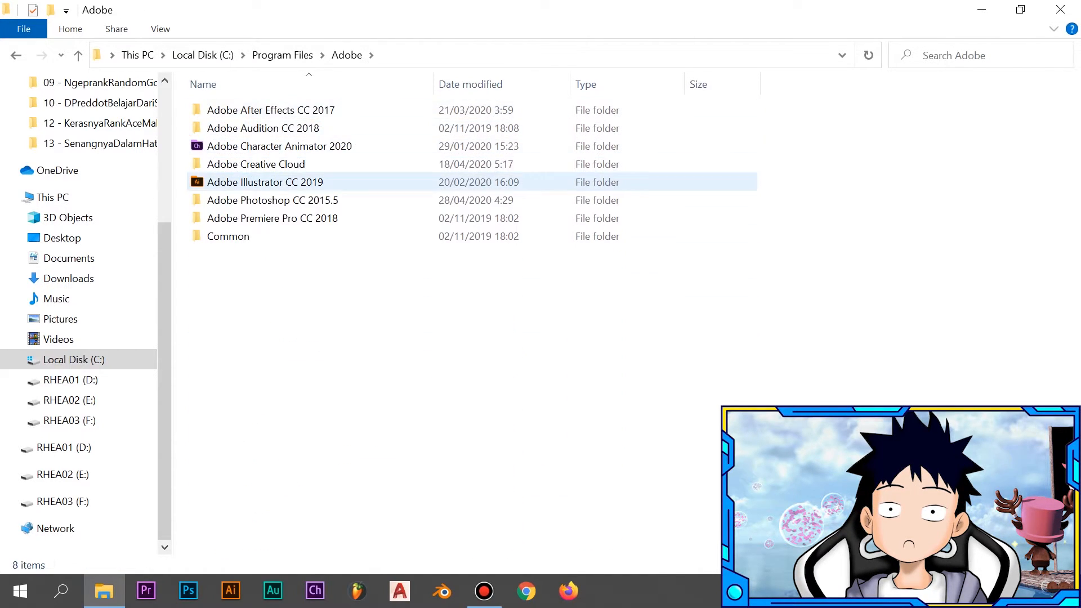
left_click(272, 200)
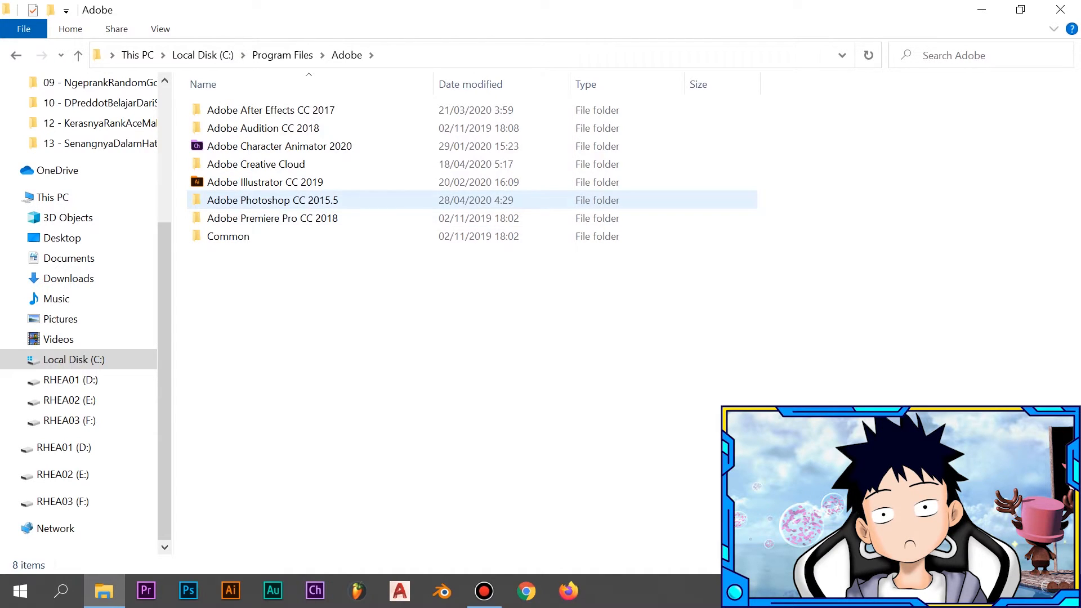
double_click(271, 201)
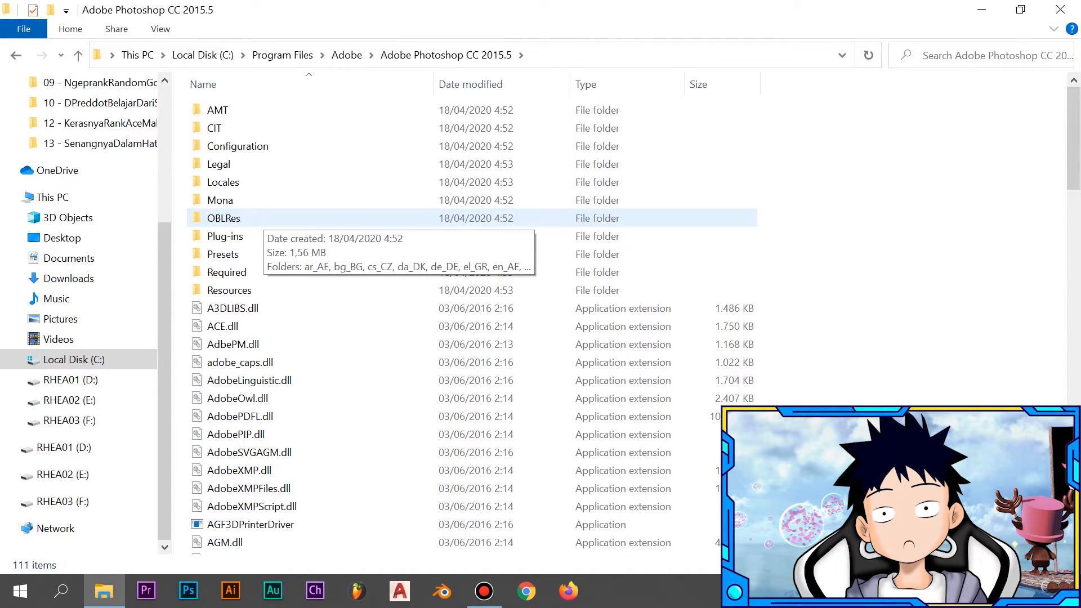
left_click(224, 237)
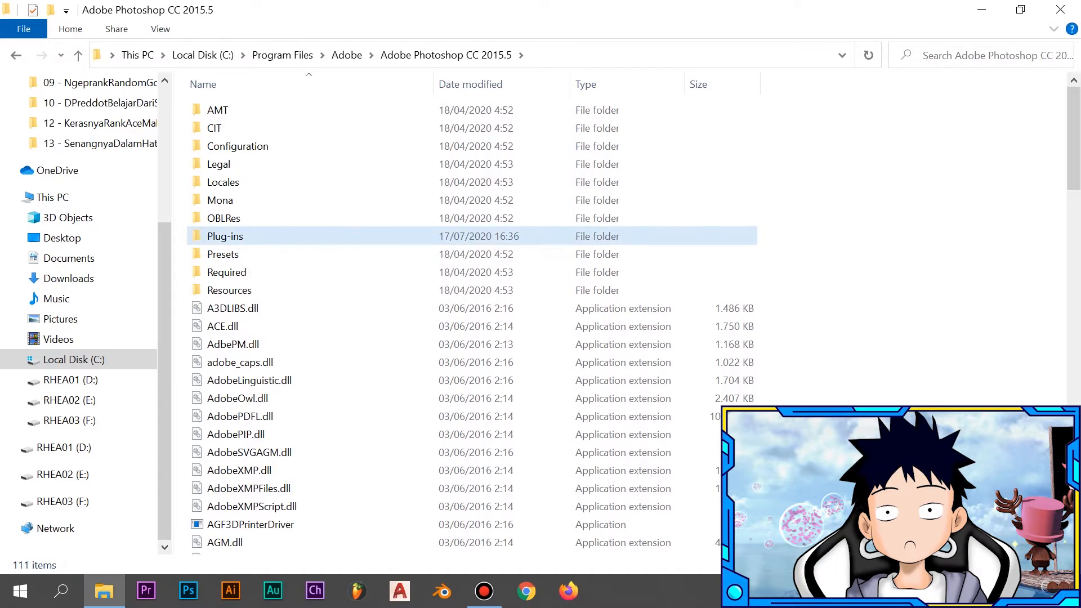
double_click(224, 236)
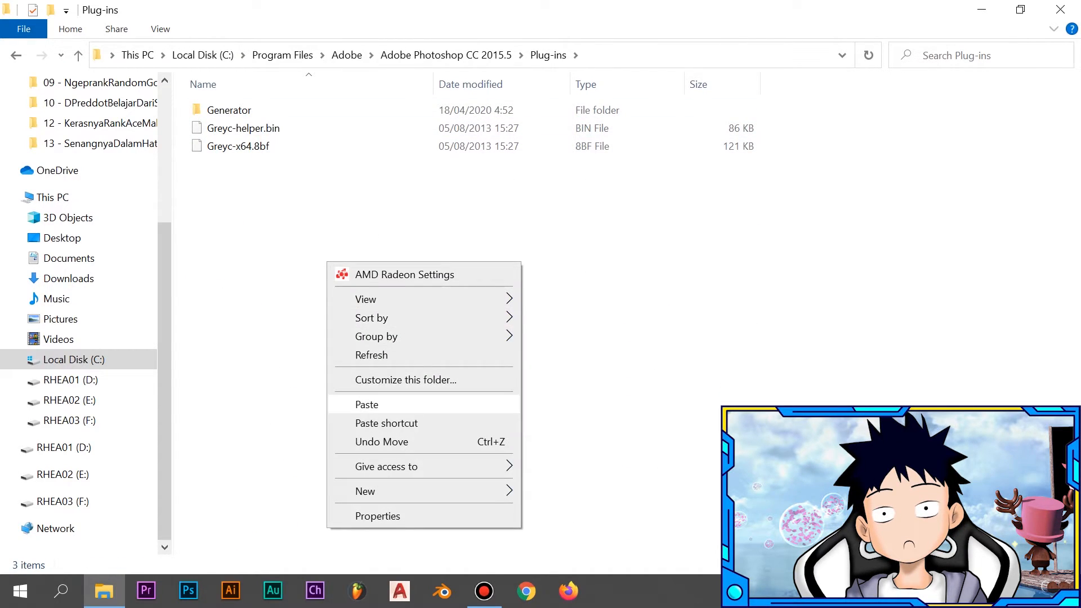
Step: Paste the Topaz Labs folder into Plug-ins and relaunch Photoshop from the taskbar
left_click(367, 404)
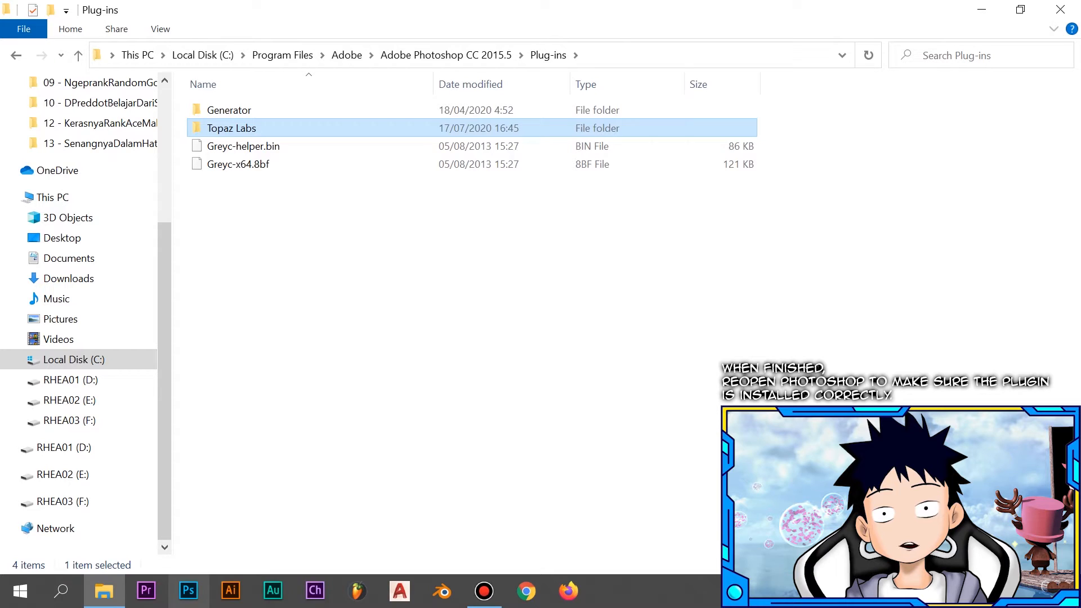
left_click(188, 590)
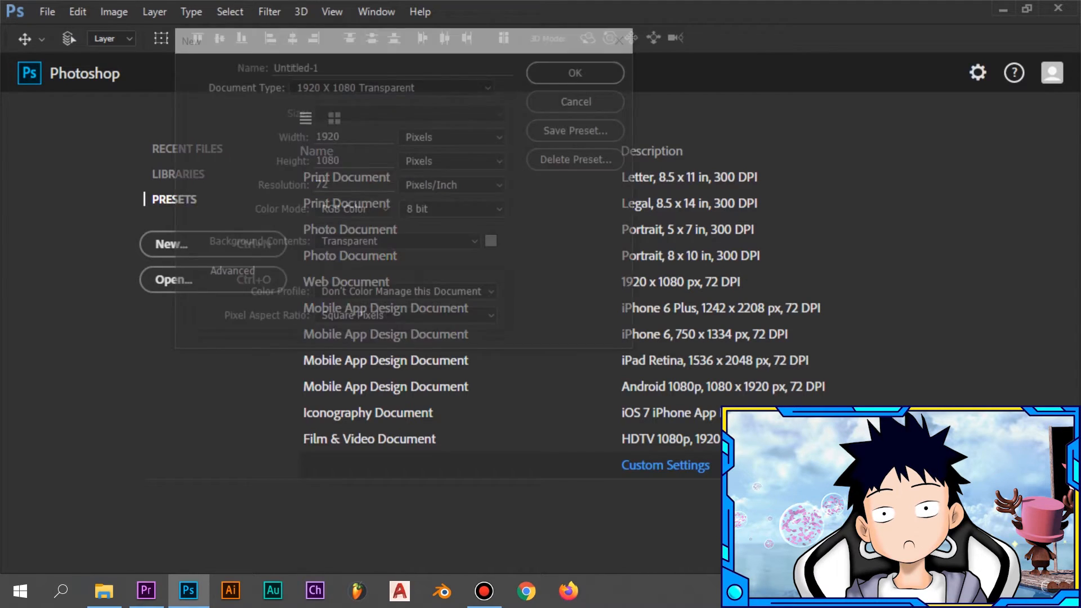
Step: Create the blank transparent document and confirm Topaz Labs now appears in the Filter menu
left_click(574, 72)
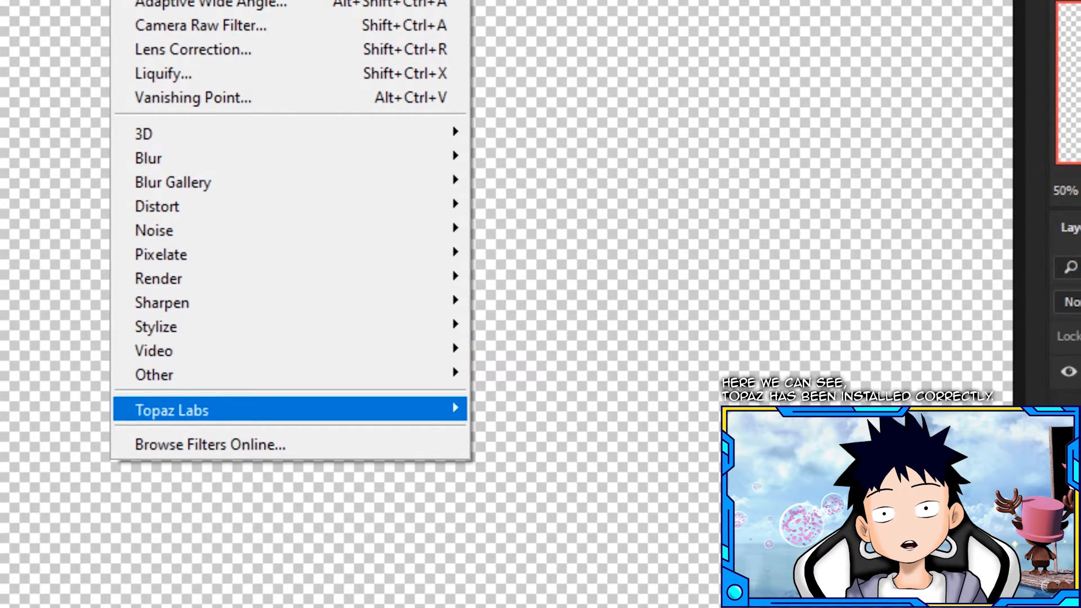
key("Escape")
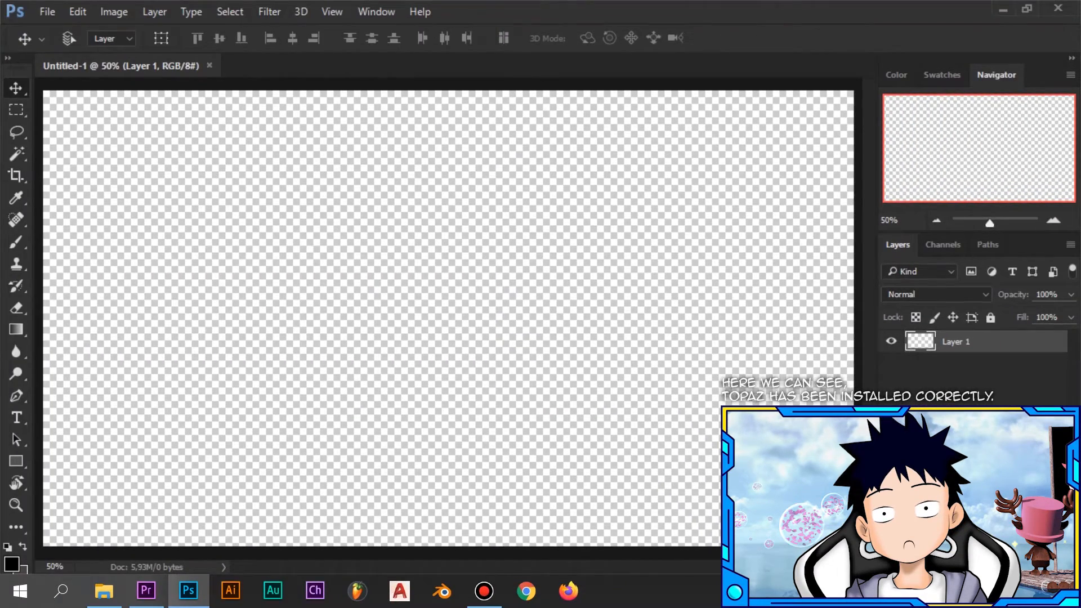
left_click(104, 590)
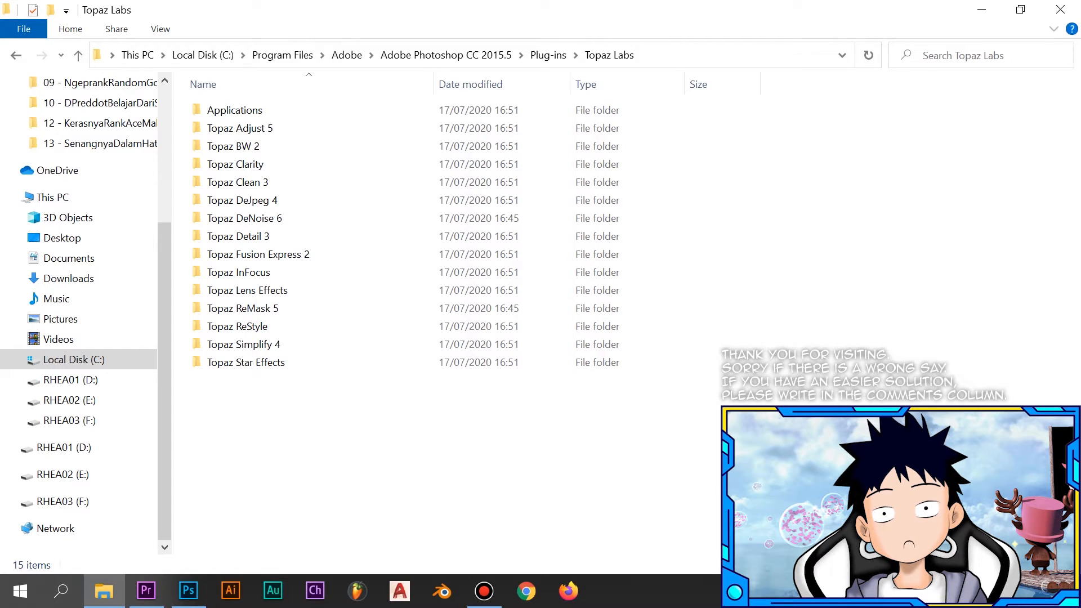
left_click(68, 278)
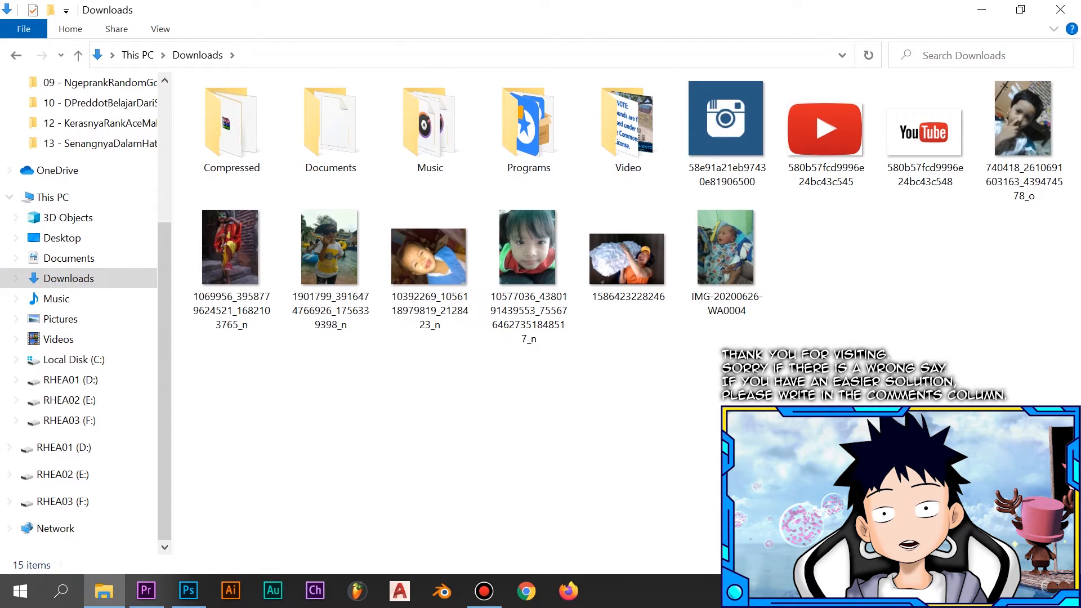
left_click(627, 259)
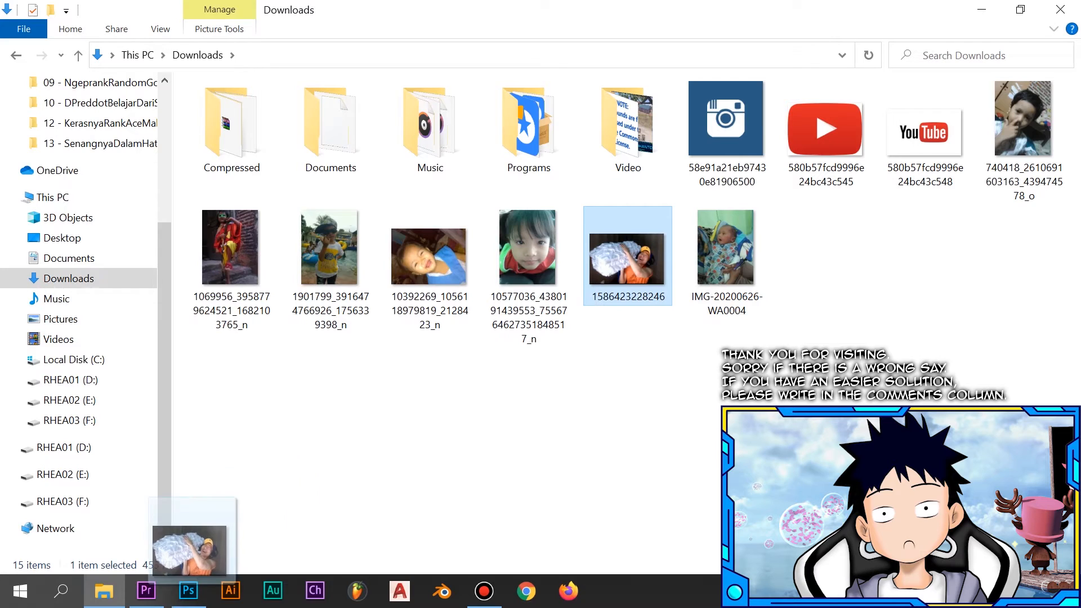